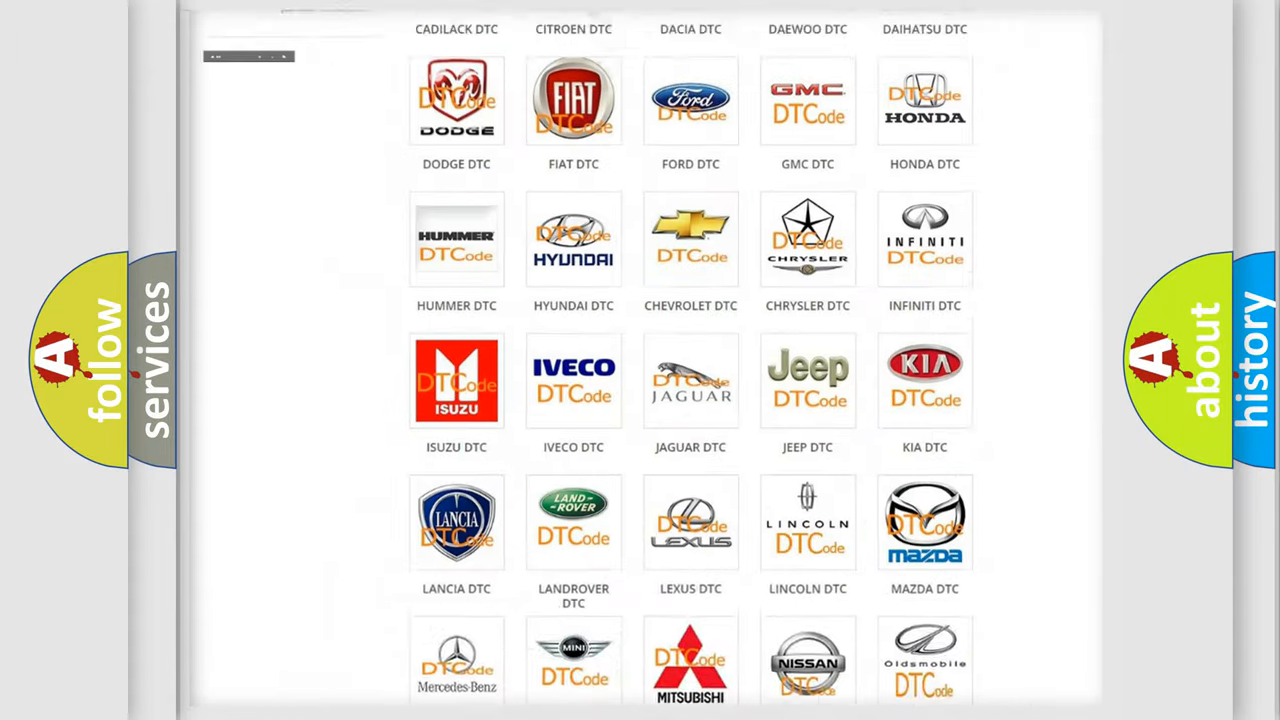
Choose Alfa Romeo in the DTC brand grid and browse its B, C and P series airbag codes
{"action": "scroll", "scroll_direction": "up", "scroll_amount": 3}
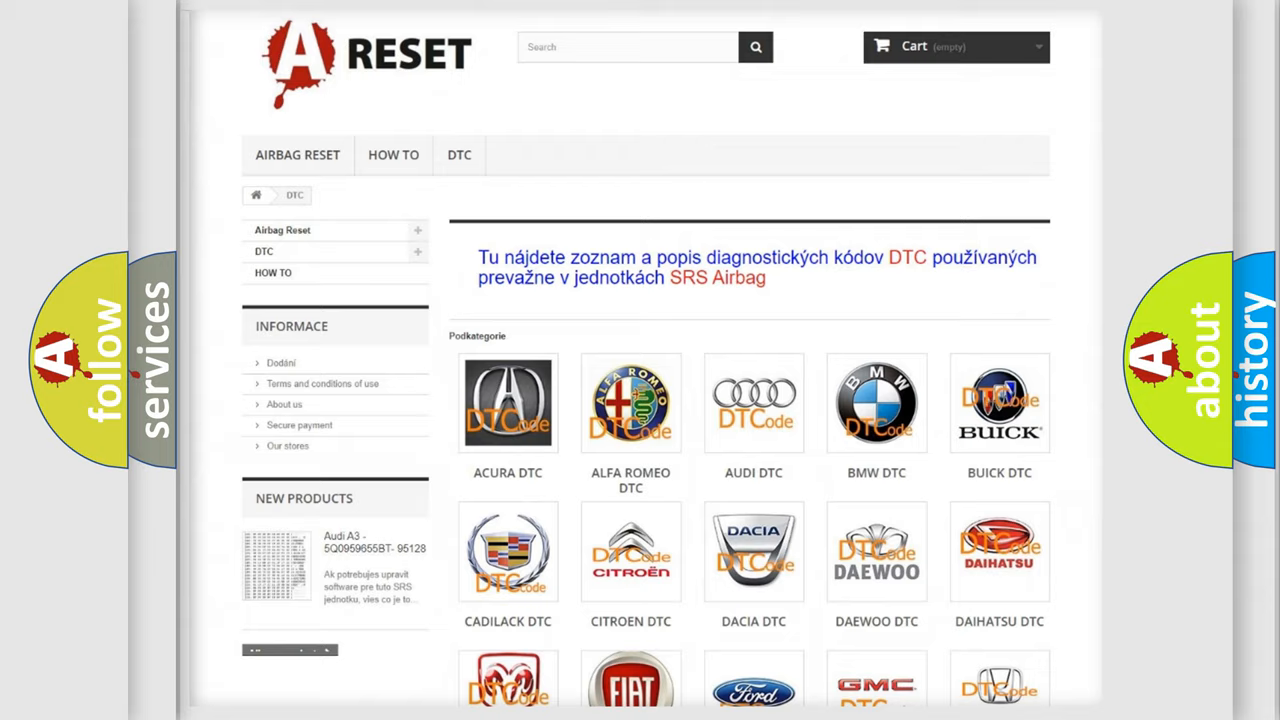
{"action": "scroll", "scroll_direction": "up", "scroll_amount": 3}
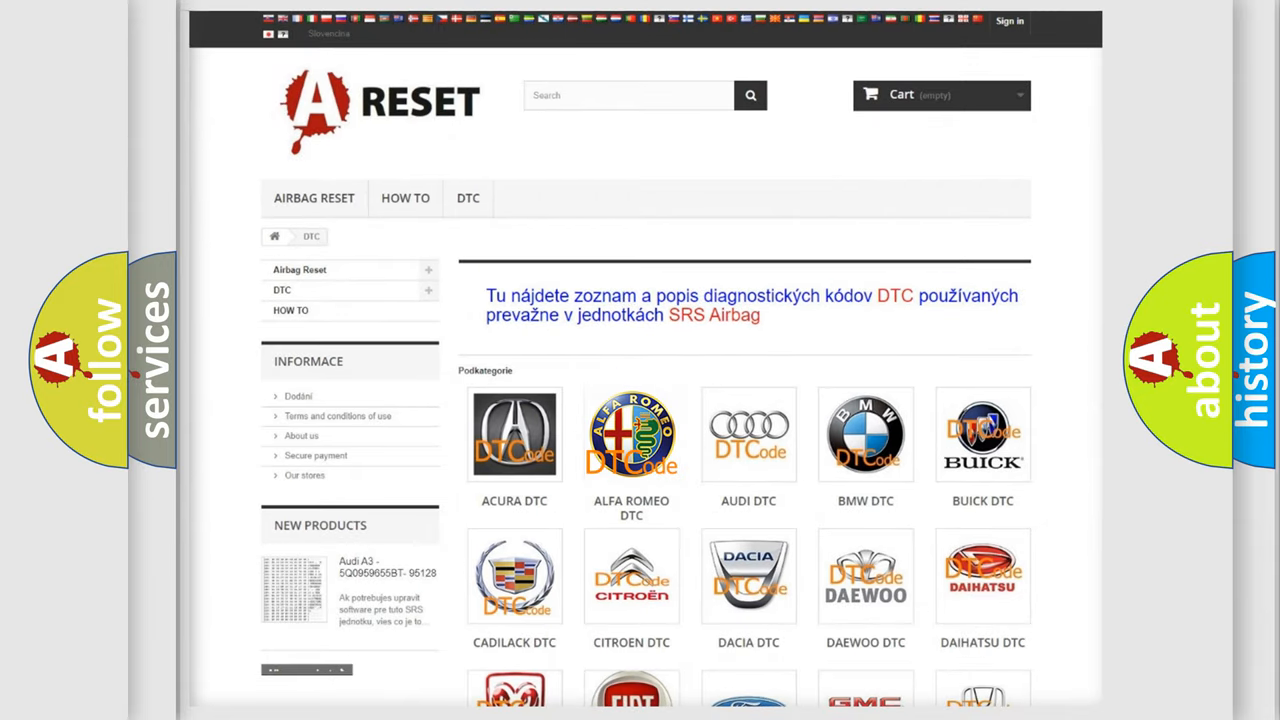
{"action": "left_click", "coordinate": [632, 434]}
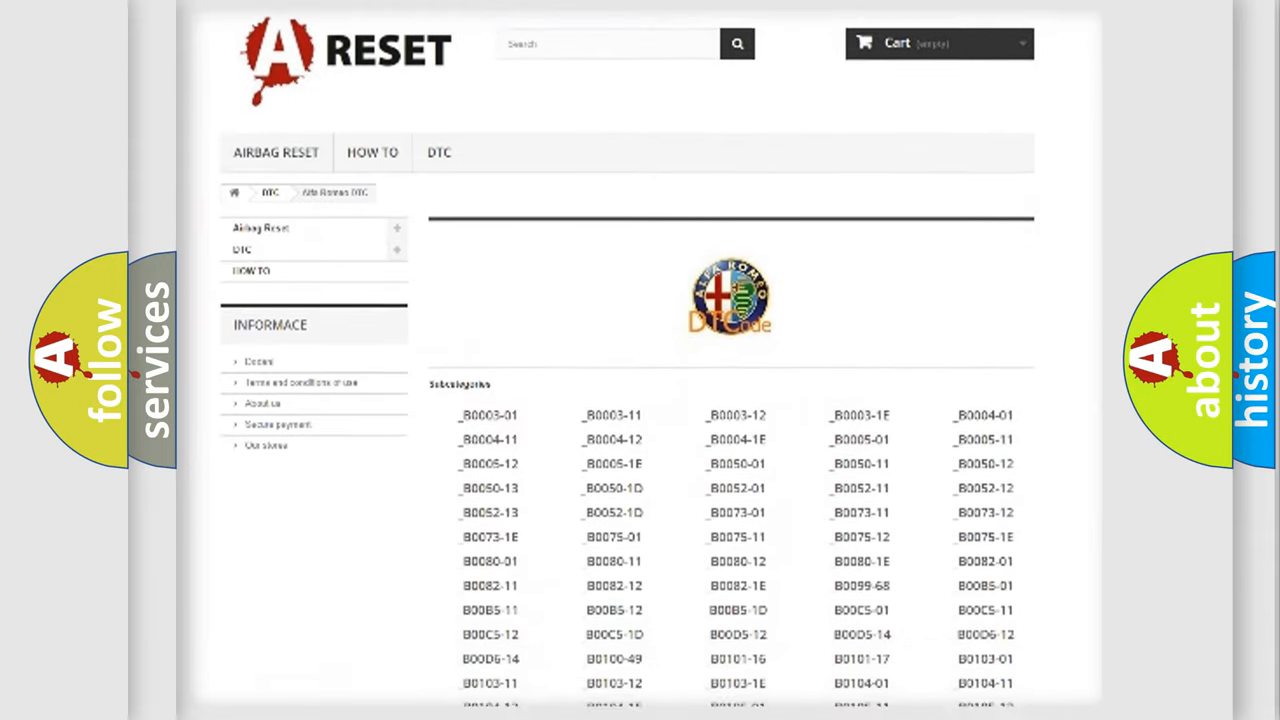
{"action": "scroll", "scroll_direction": "down", "scroll_amount": 3}
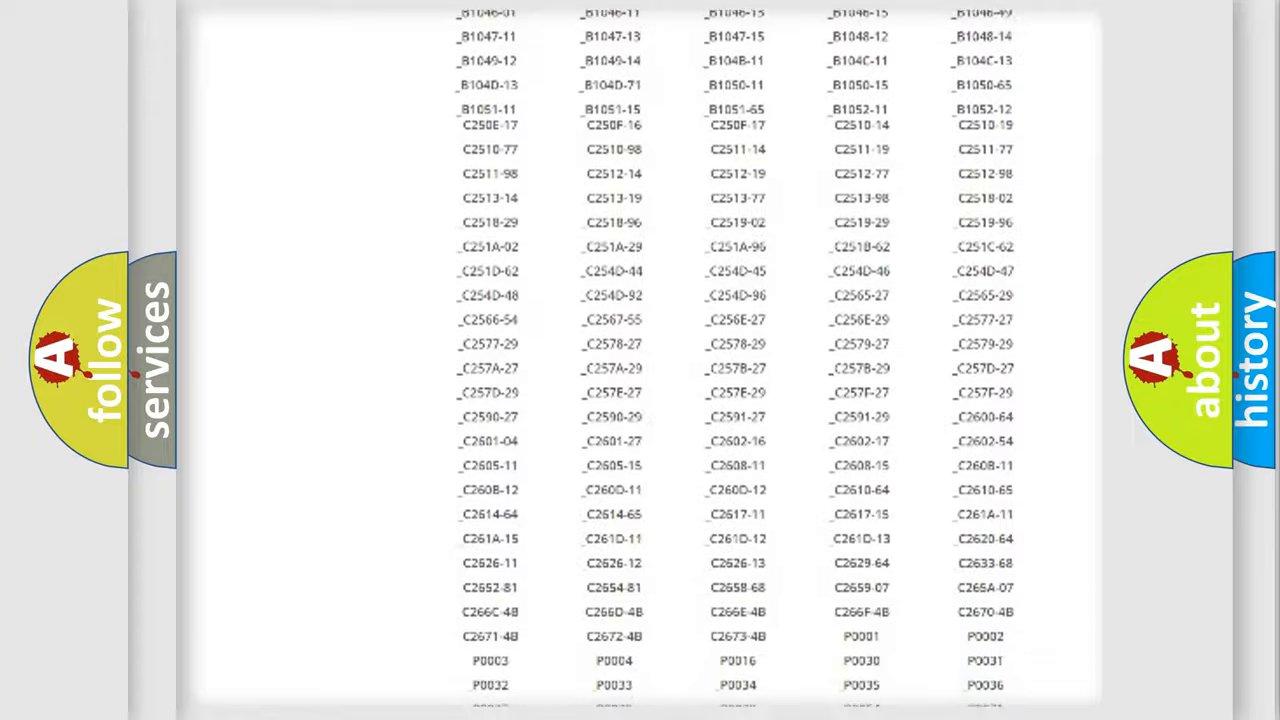
{"action": "scroll", "scroll_direction": "up", "scroll_amount": 3}
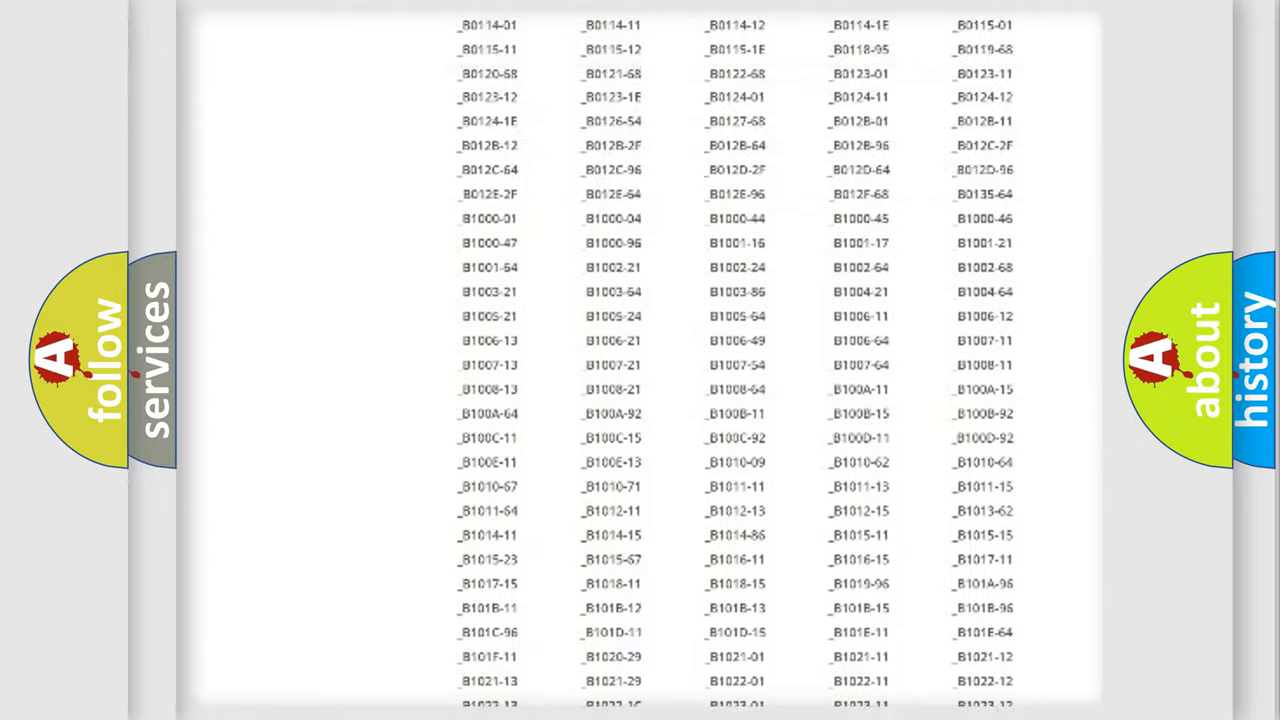